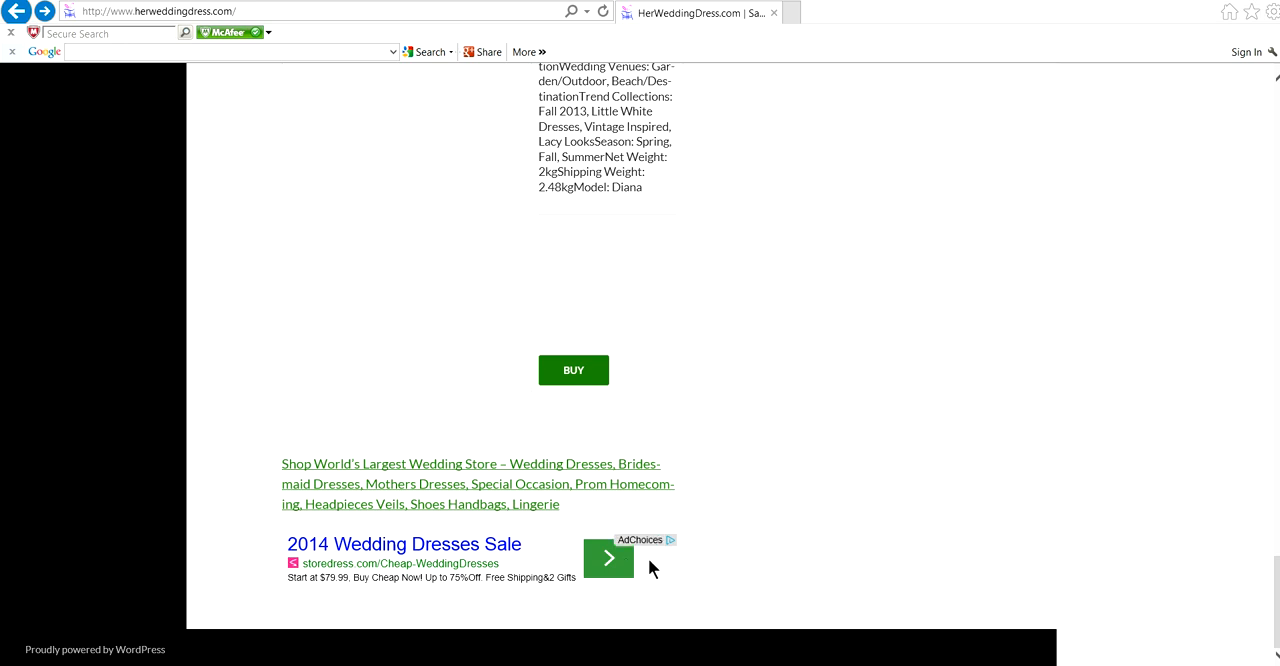
{"action": "mouse_move", "coordinate": [116, 644]}
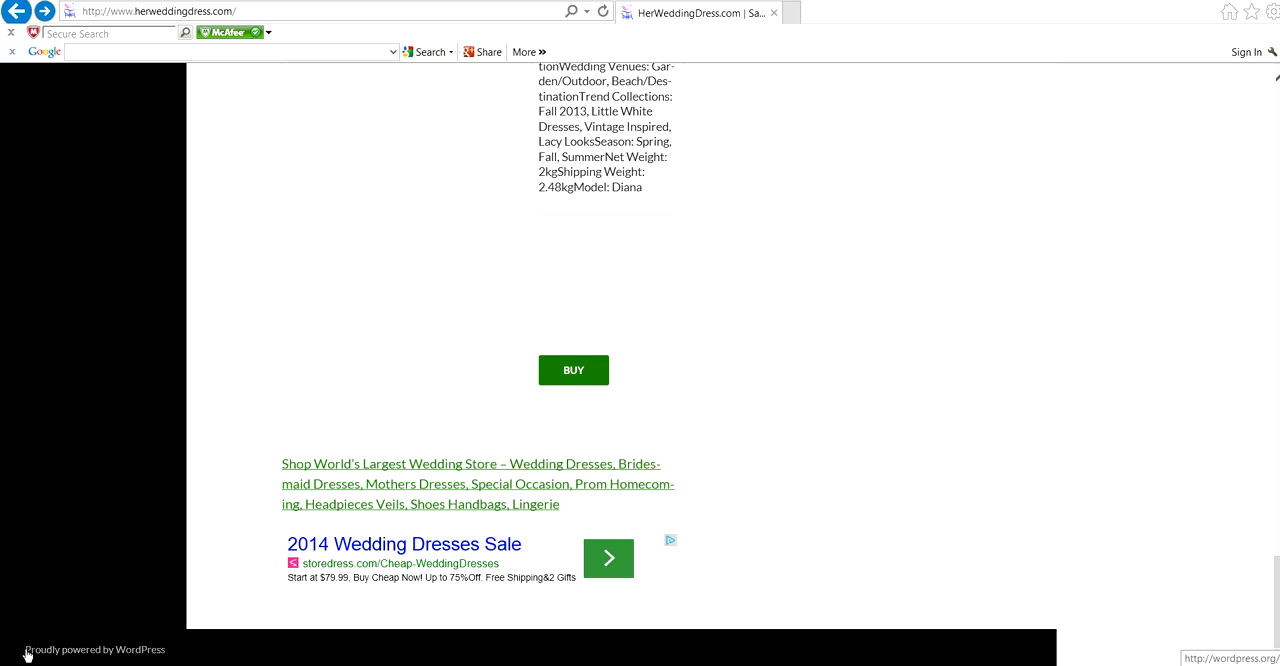
{"action": "mouse_move", "coordinate": [76, 638]}
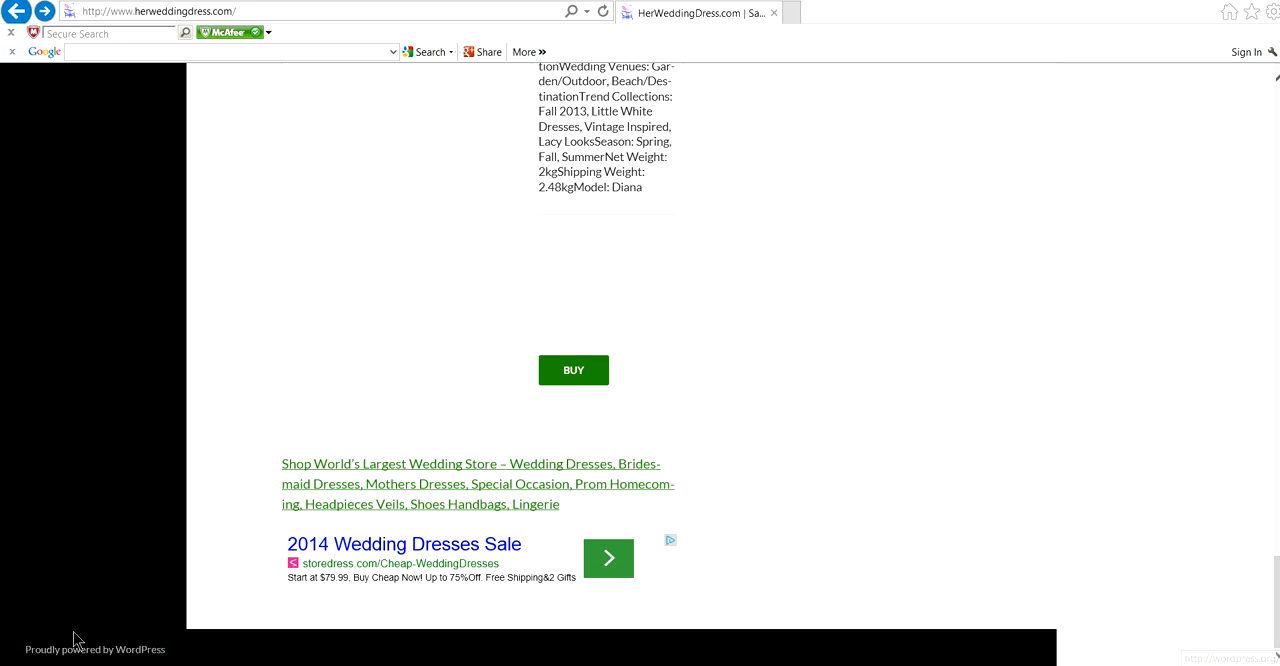
{"action": "mouse_move", "coordinate": [252, 580]}
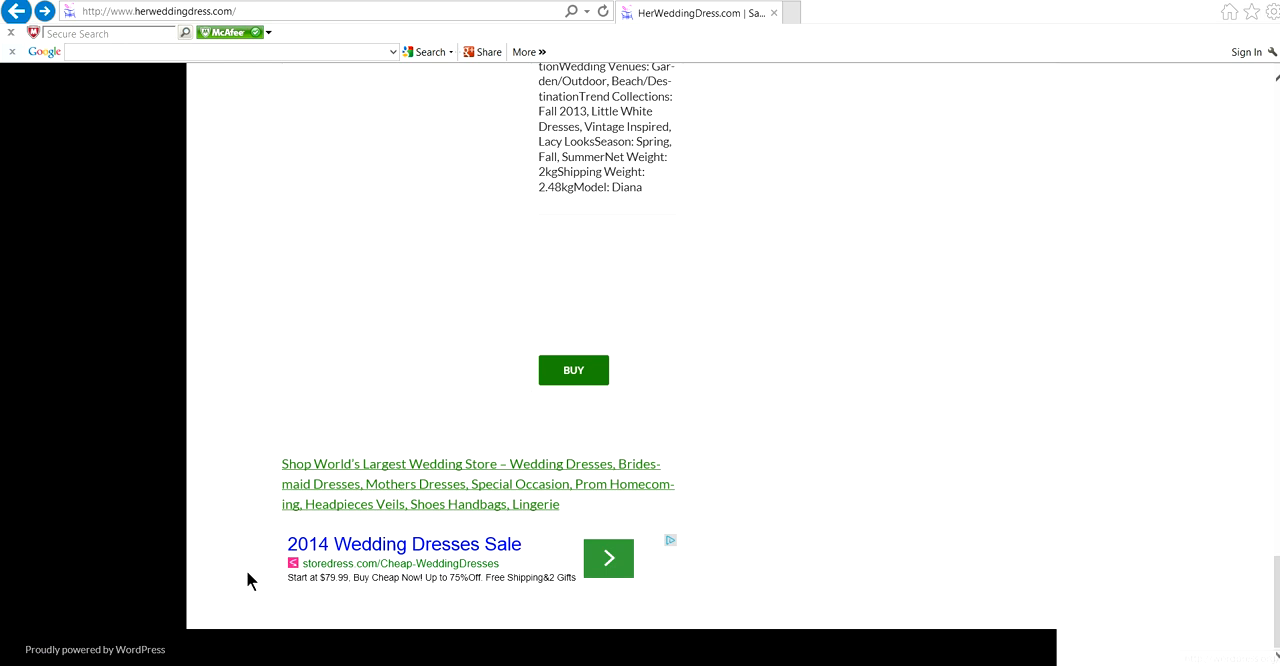
{"action": "mouse_move", "coordinate": [112, 654]}
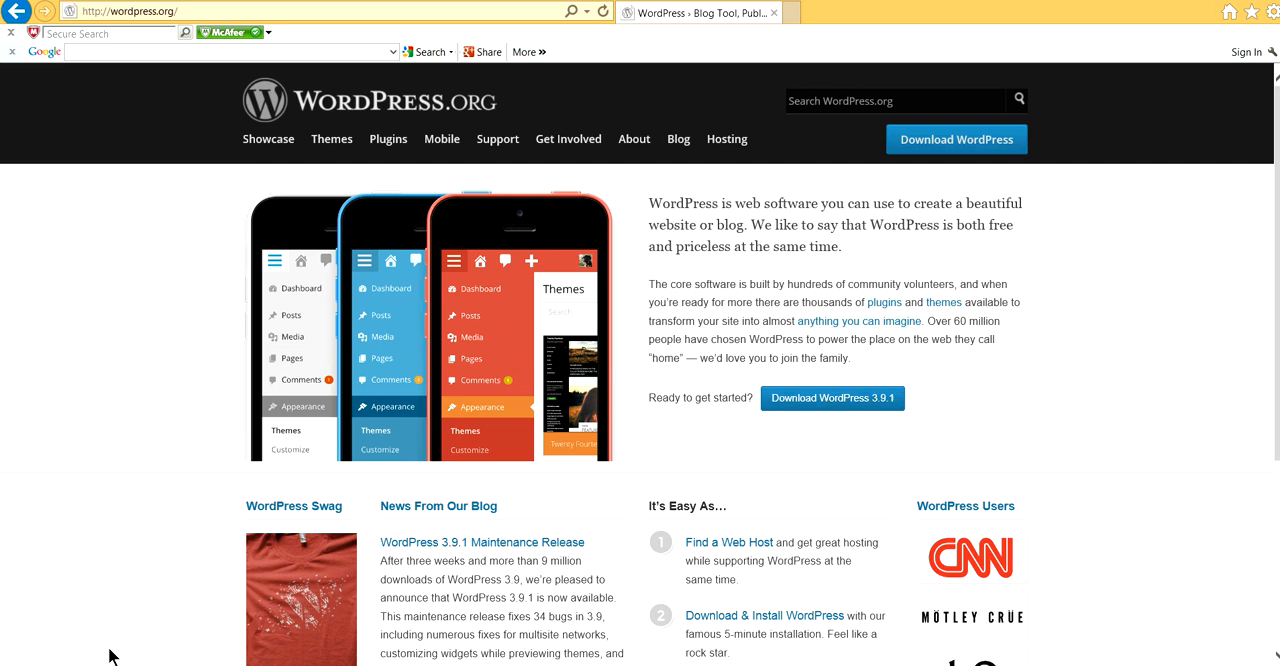
{"action": "mouse_move", "coordinate": [396, 190]}
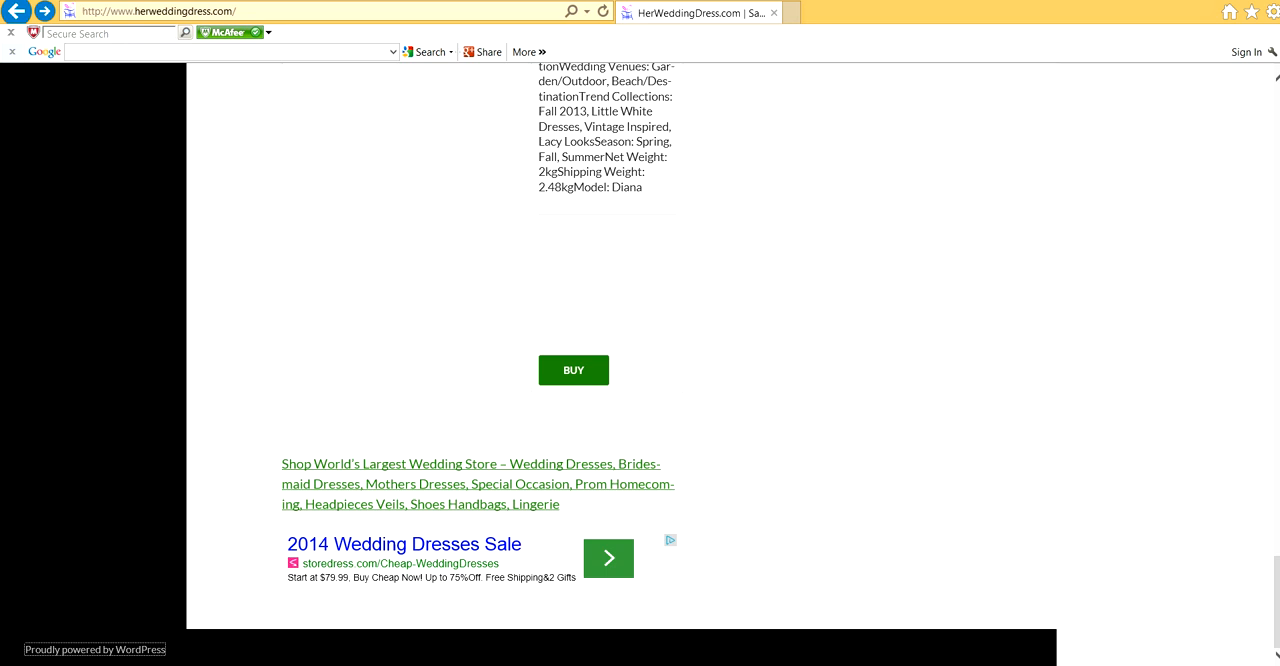
Switch to the Appearance Editor with footer.php open and select 'Proudly powered'
{"action": "left_click", "coordinate": [150, 572]}
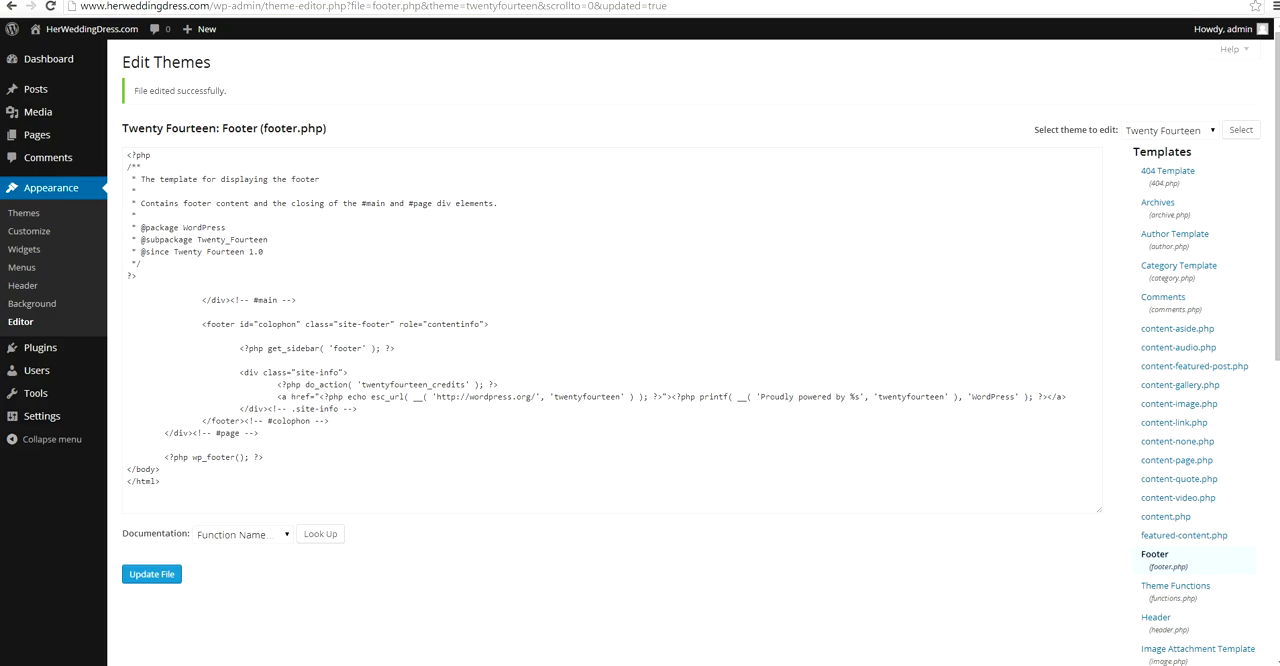
{"action": "left_click", "coordinate": [144, 304]}
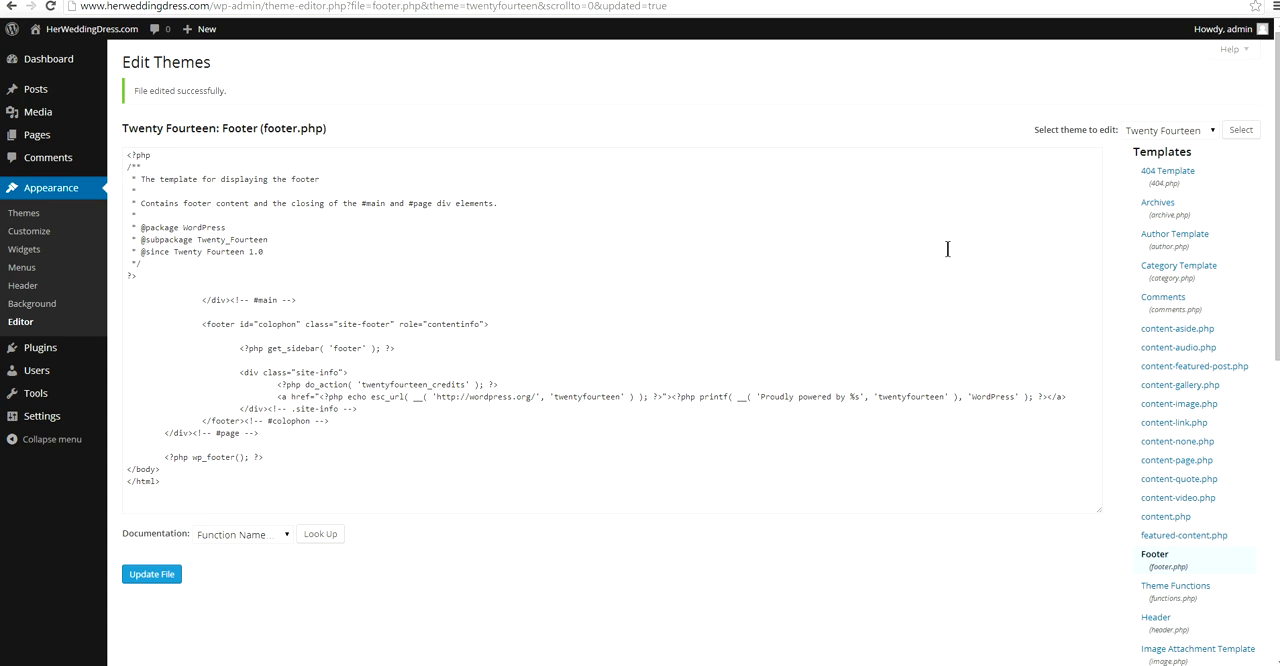
{"action": "mouse_move", "coordinate": [1162, 422]}
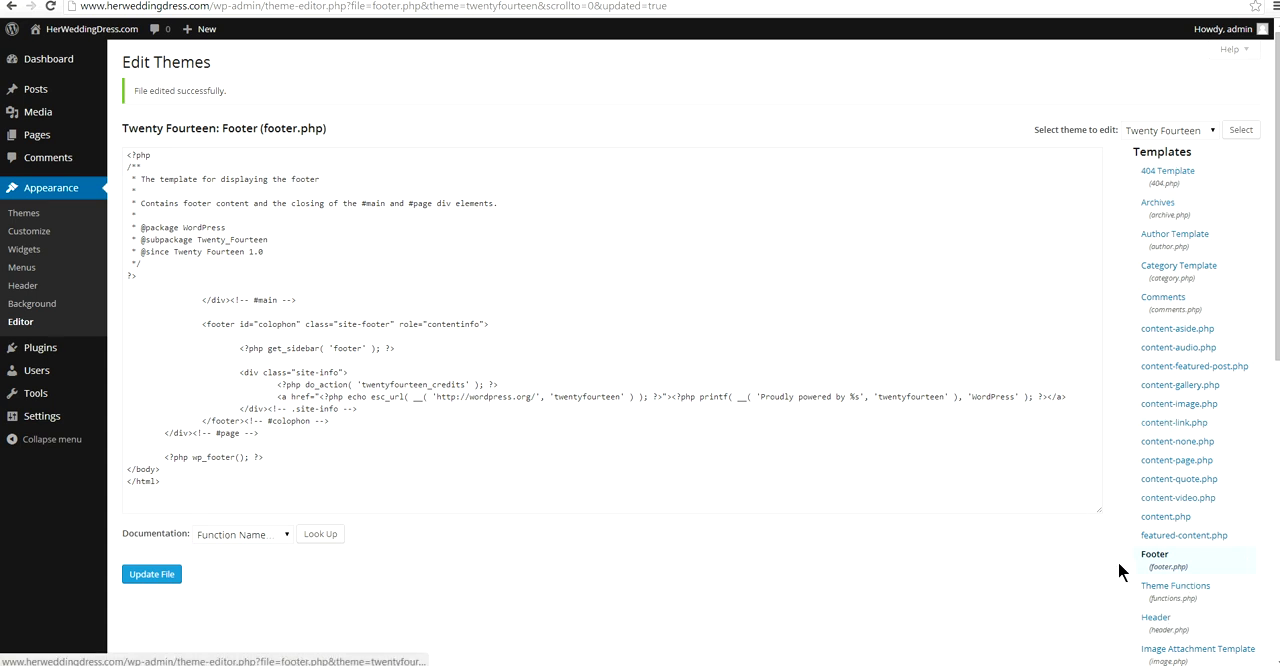
{"action": "mouse_move", "coordinate": [1178, 584]}
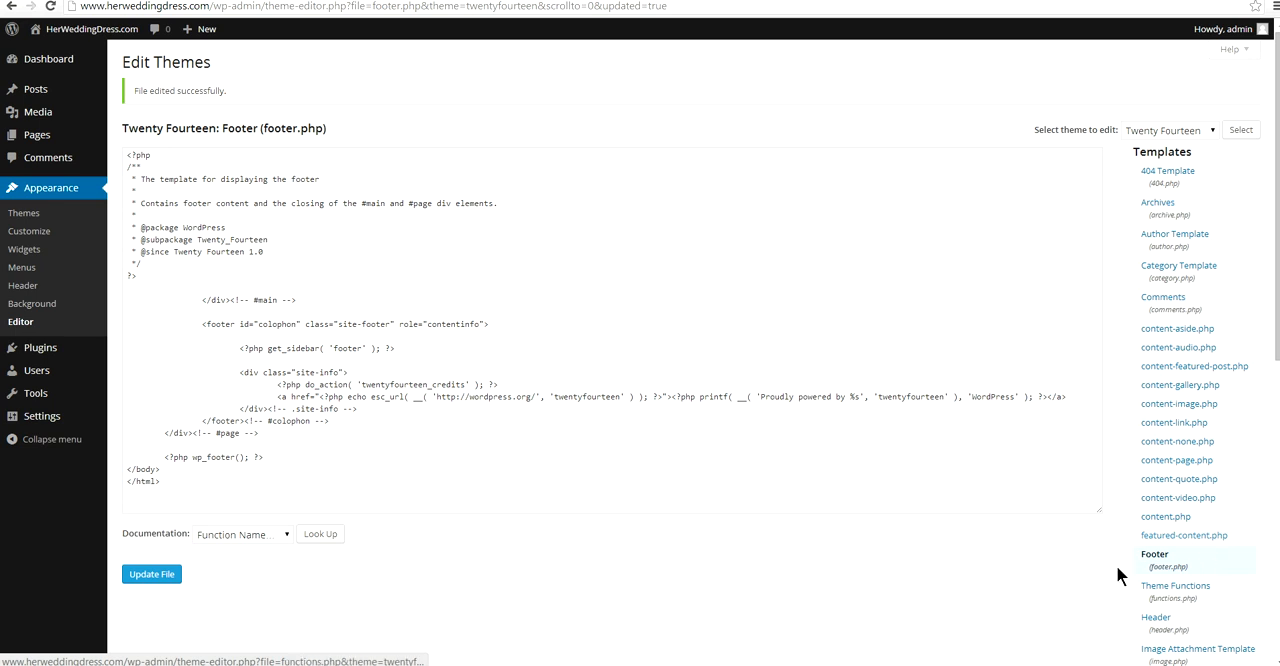
{"action": "mouse_move", "coordinate": [1204, 568]}
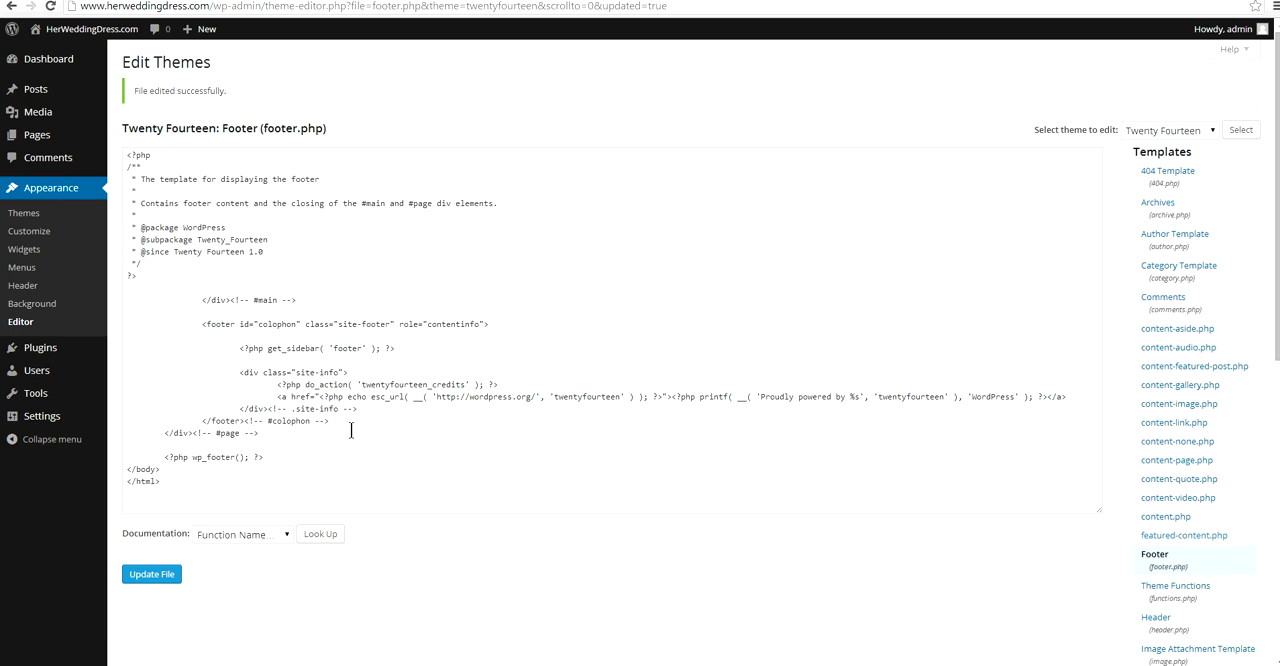
{"action": "mouse_move", "coordinate": [760, 296]}
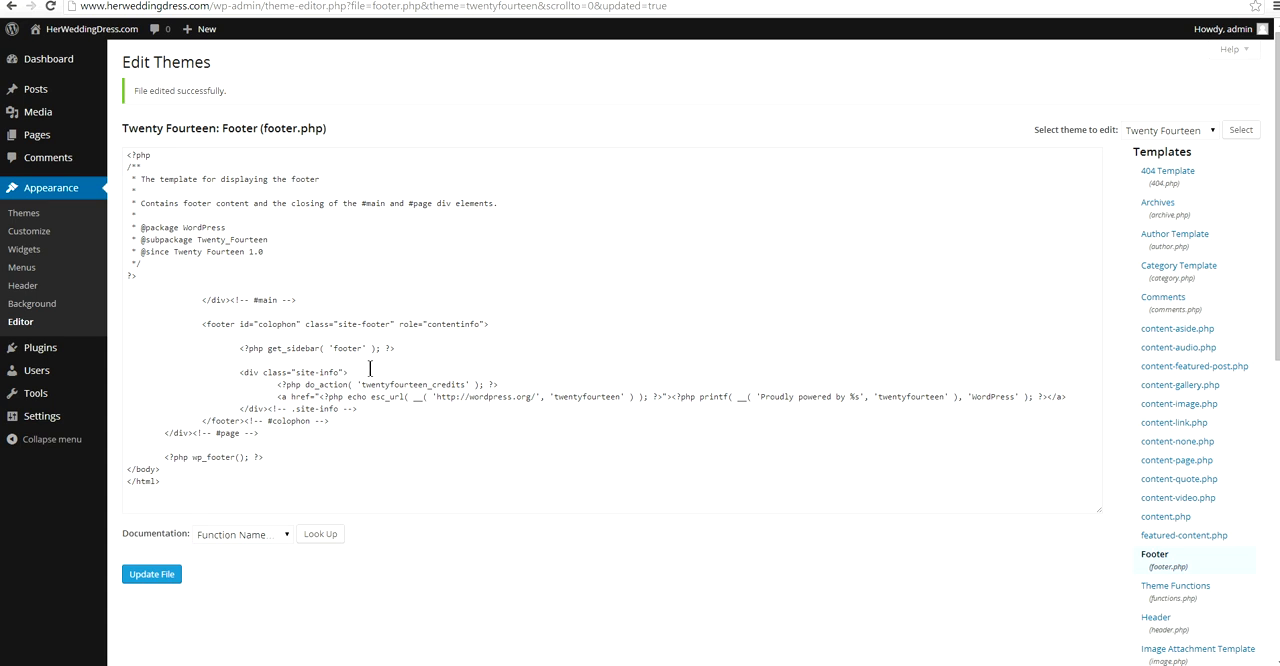
{"action": "mouse_move", "coordinate": [288, 388]}
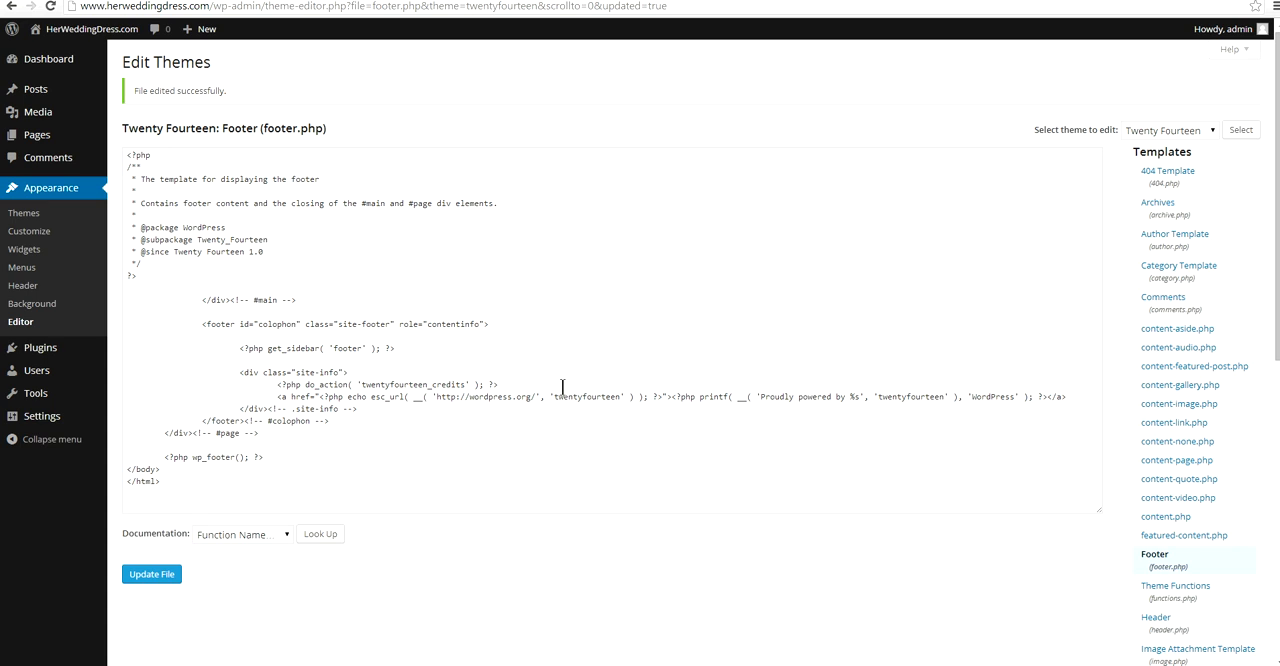
{"action": "mouse_move", "coordinate": [944, 440]}
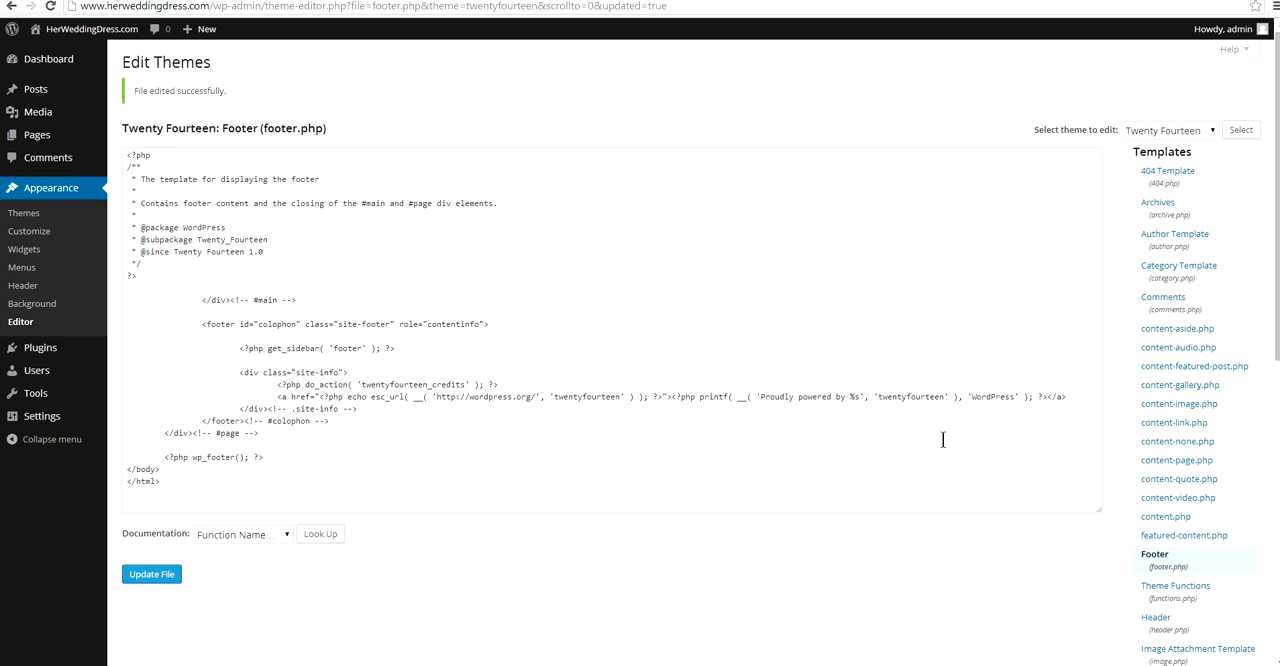
{"action": "mouse_move", "coordinate": [952, 408]}
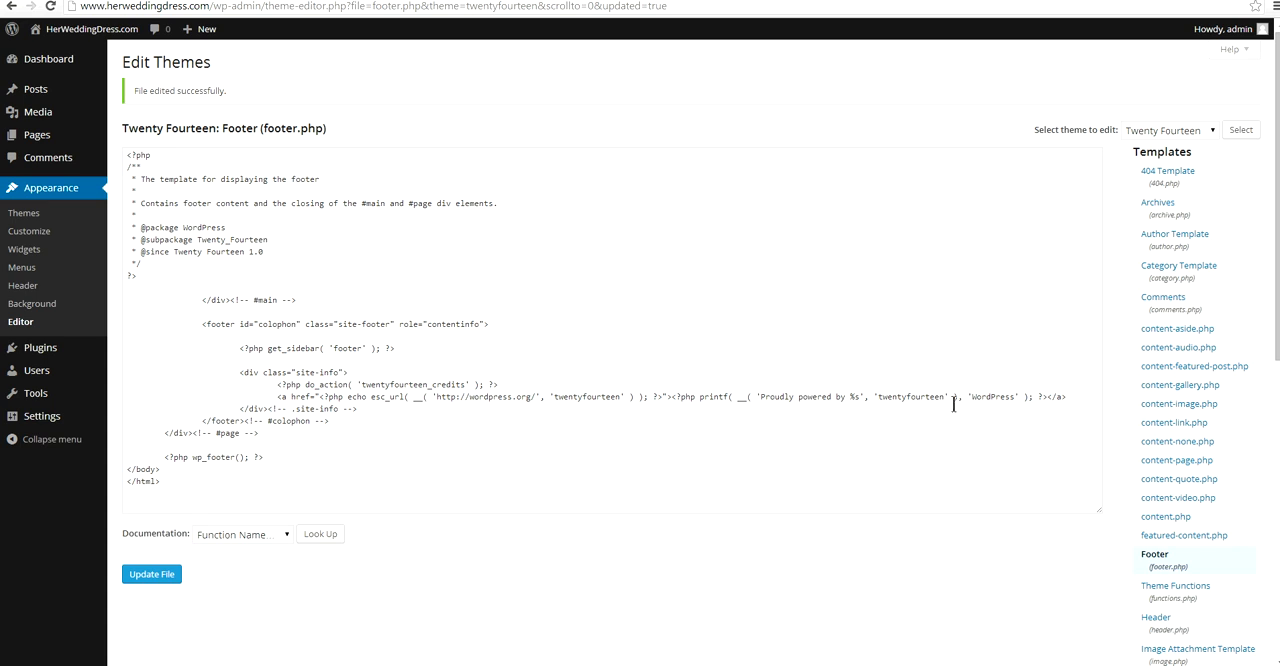
{"action": "mouse_move", "coordinate": [738, 412]}
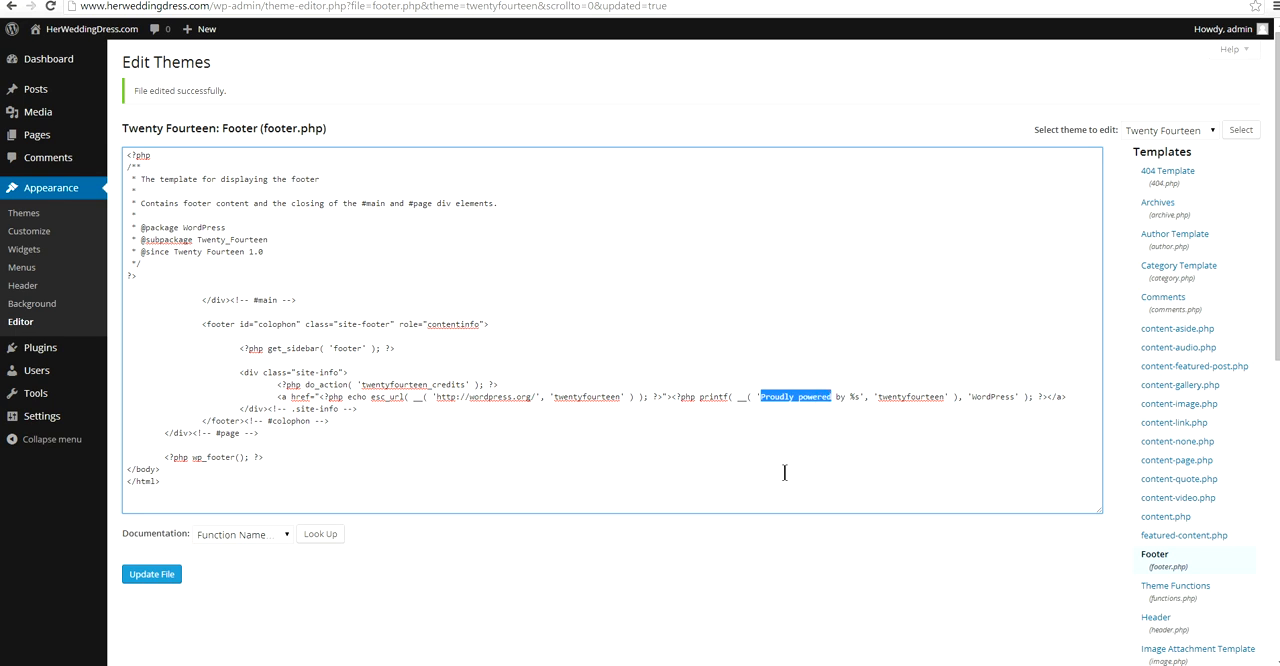
{"action": "type", "text": "Maintain"}
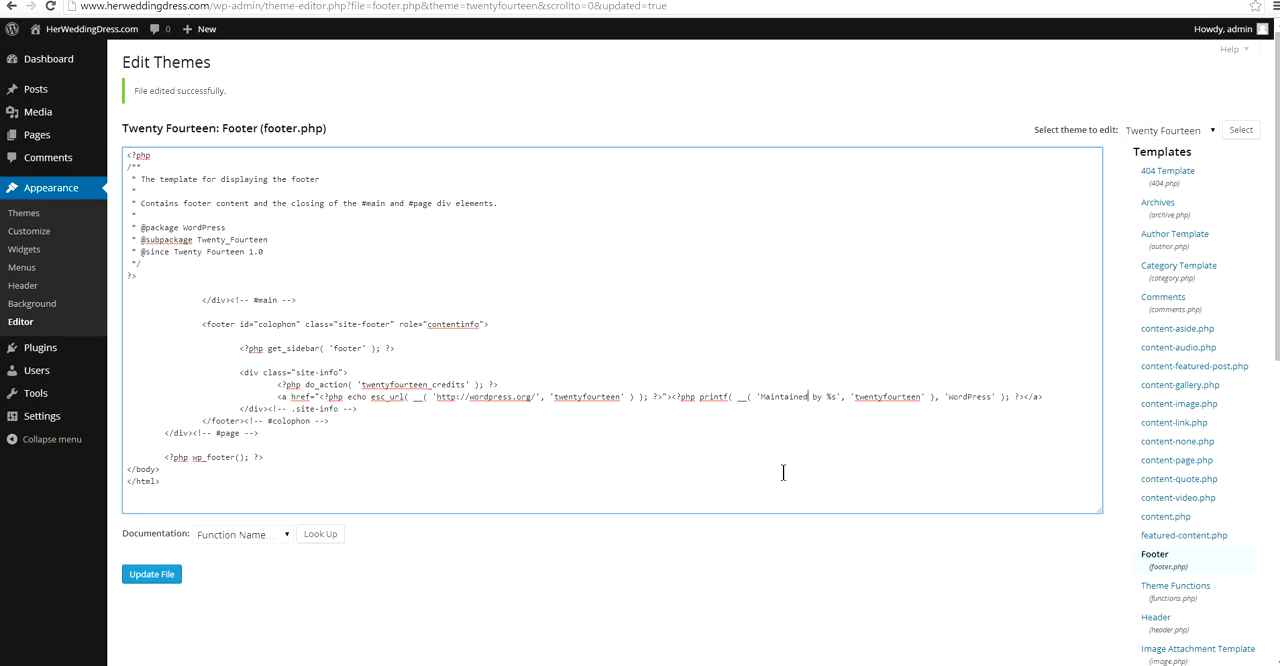
{"action": "mouse_move", "coordinate": [764, 324]}
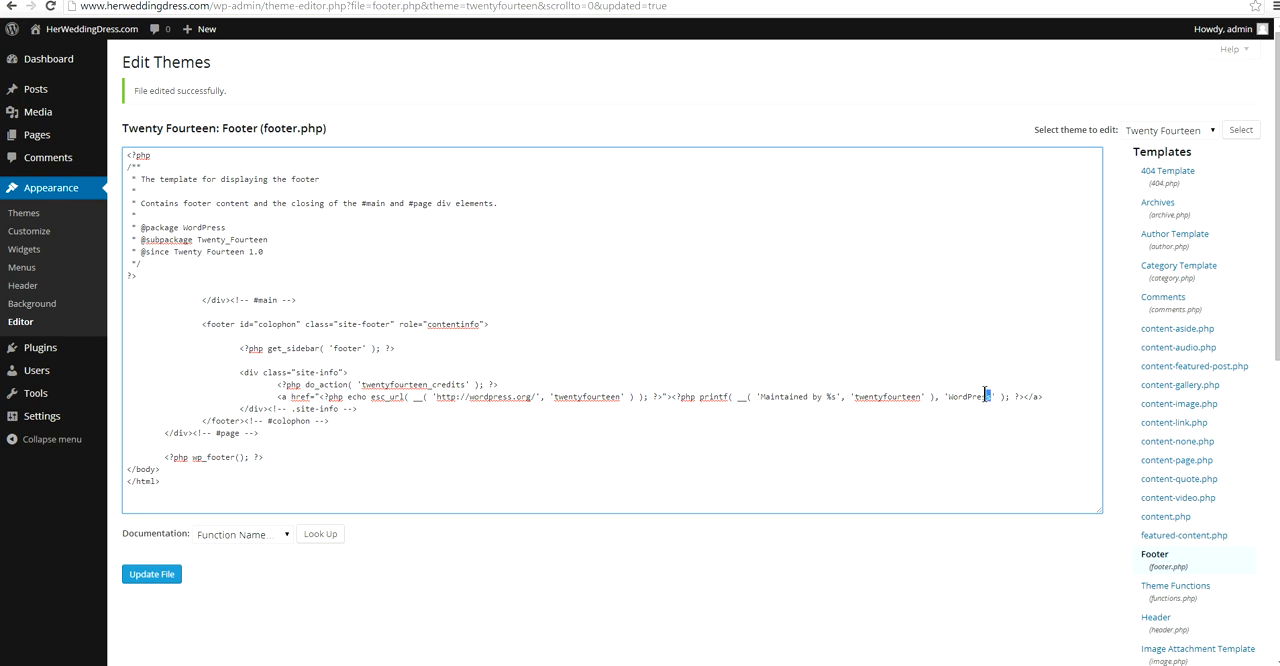
{"action": "double_click", "coordinate": [972, 400]}
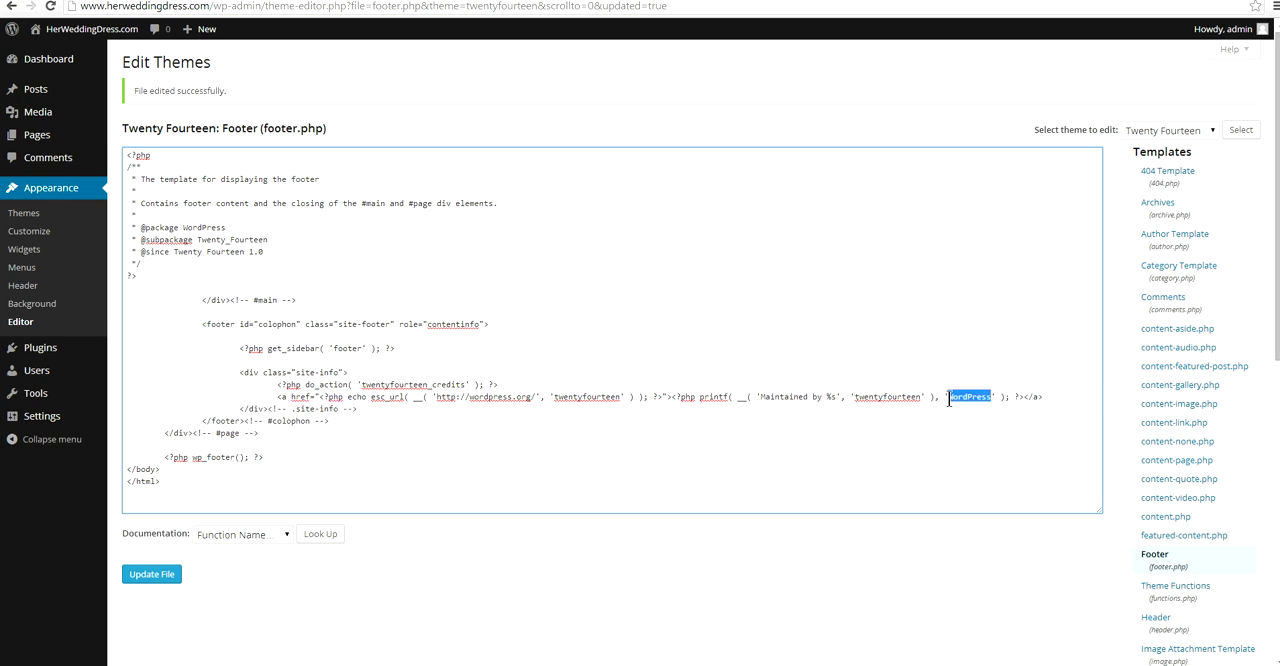
{"action": "type", "text": "Po"}
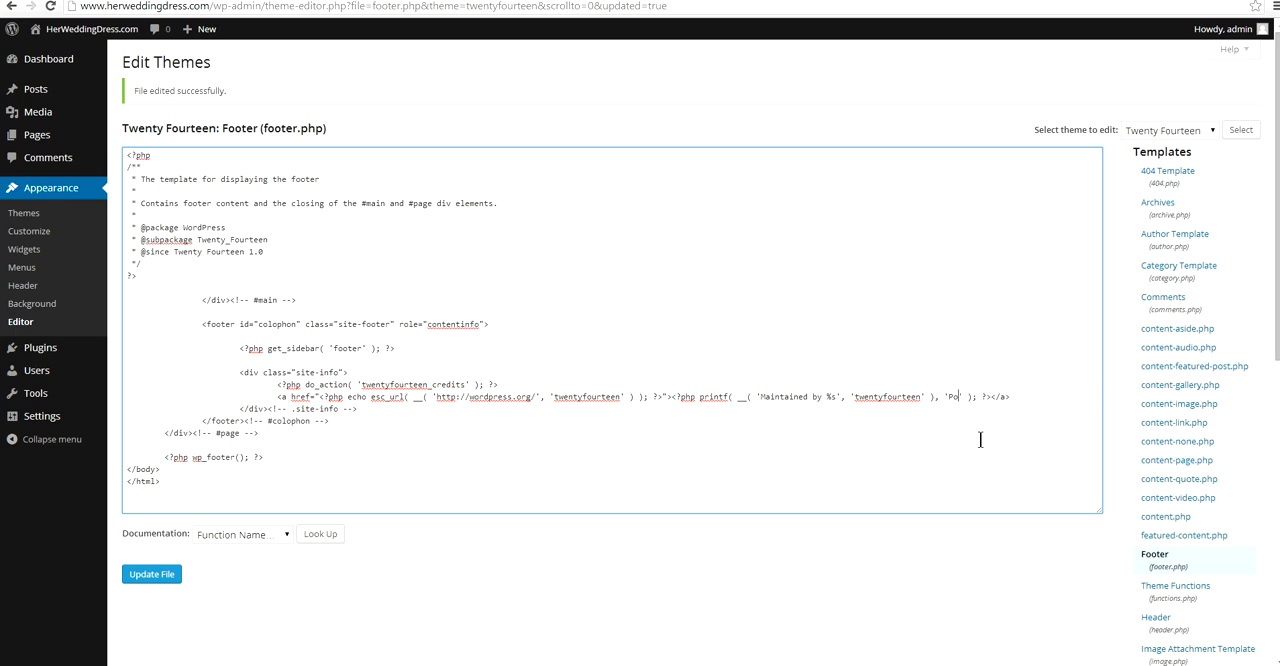
{"action": "type", "text": "werOf"}
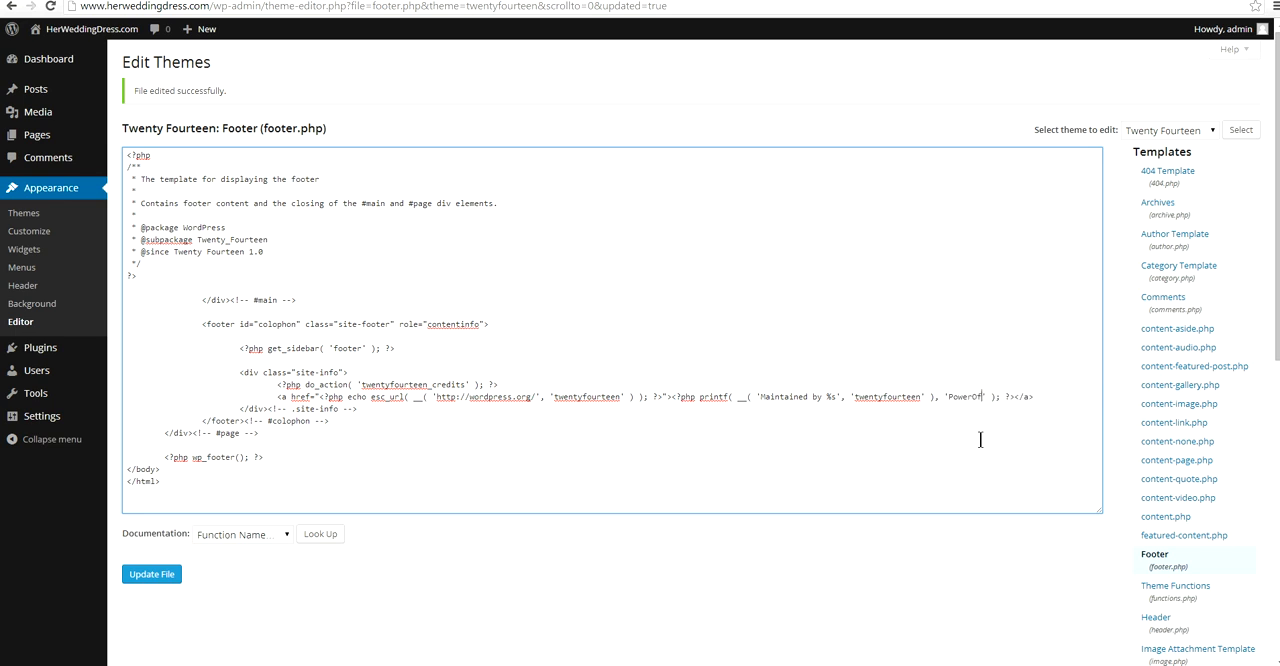
{"action": "type", "text": "Code"}
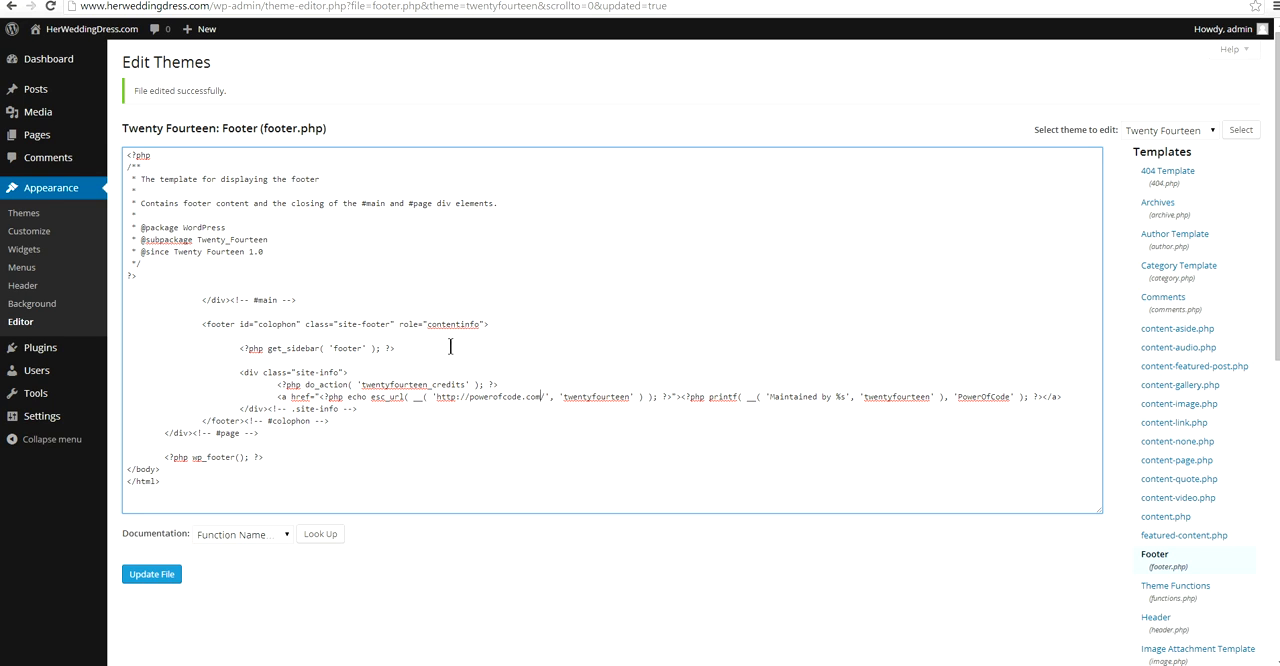
{"action": "mouse_move", "coordinate": [590, 442]}
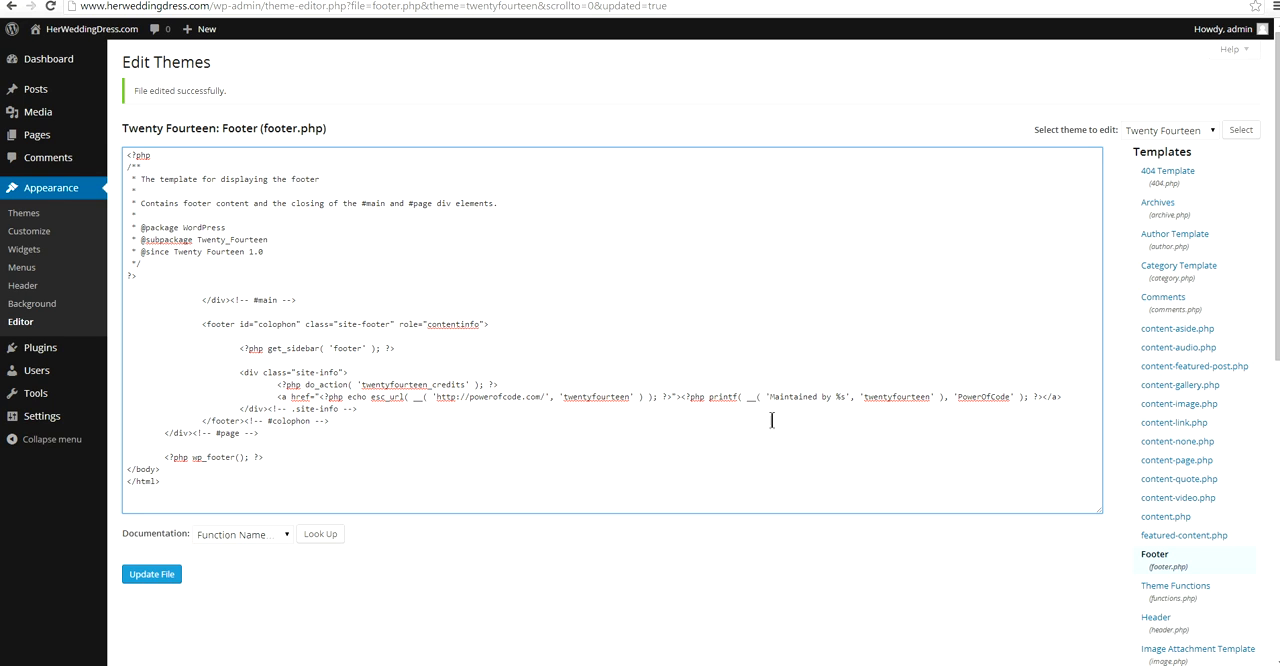
{"action": "mouse_move", "coordinate": [964, 464]}
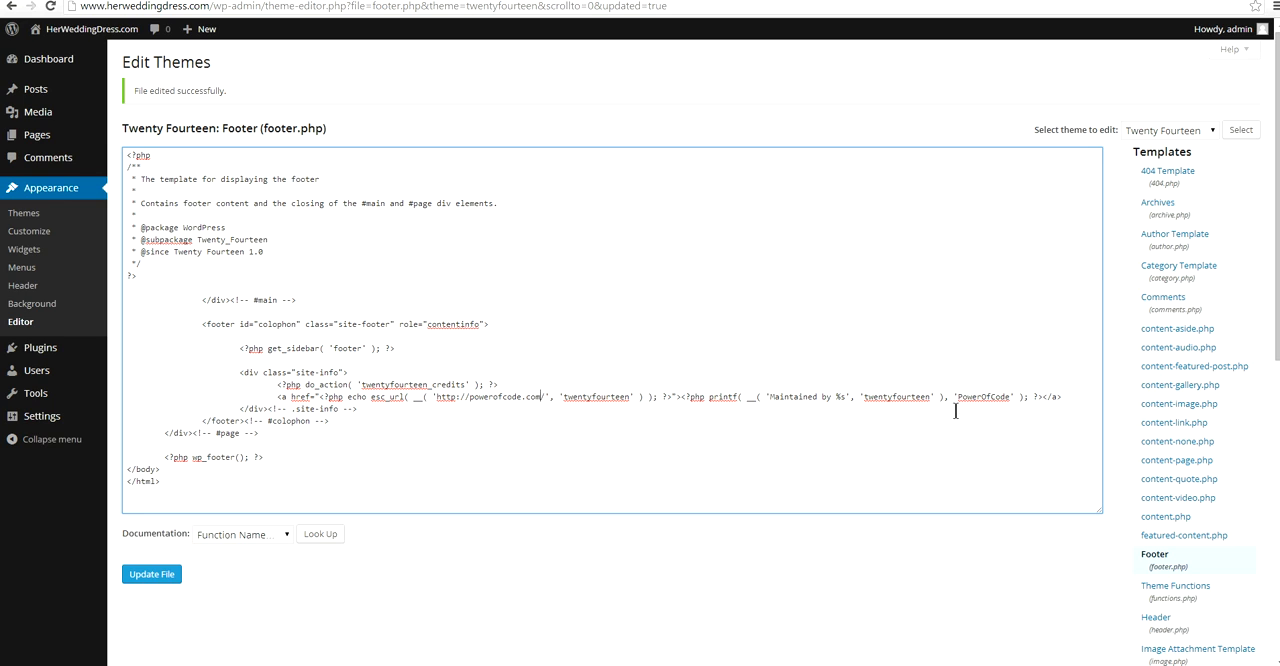
{"action": "mouse_move", "coordinate": [20, 322]}
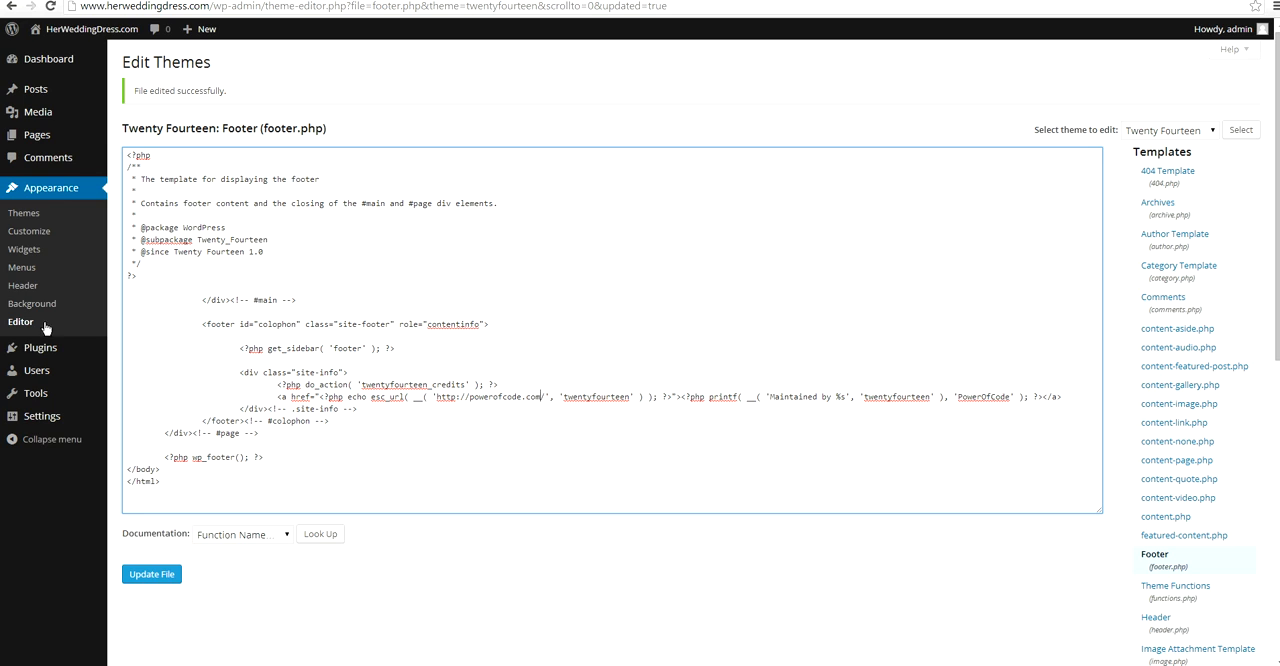
Update footer.php and return to the herweddingdress.com site tab
{"action": "left_click", "coordinate": [152, 574]}
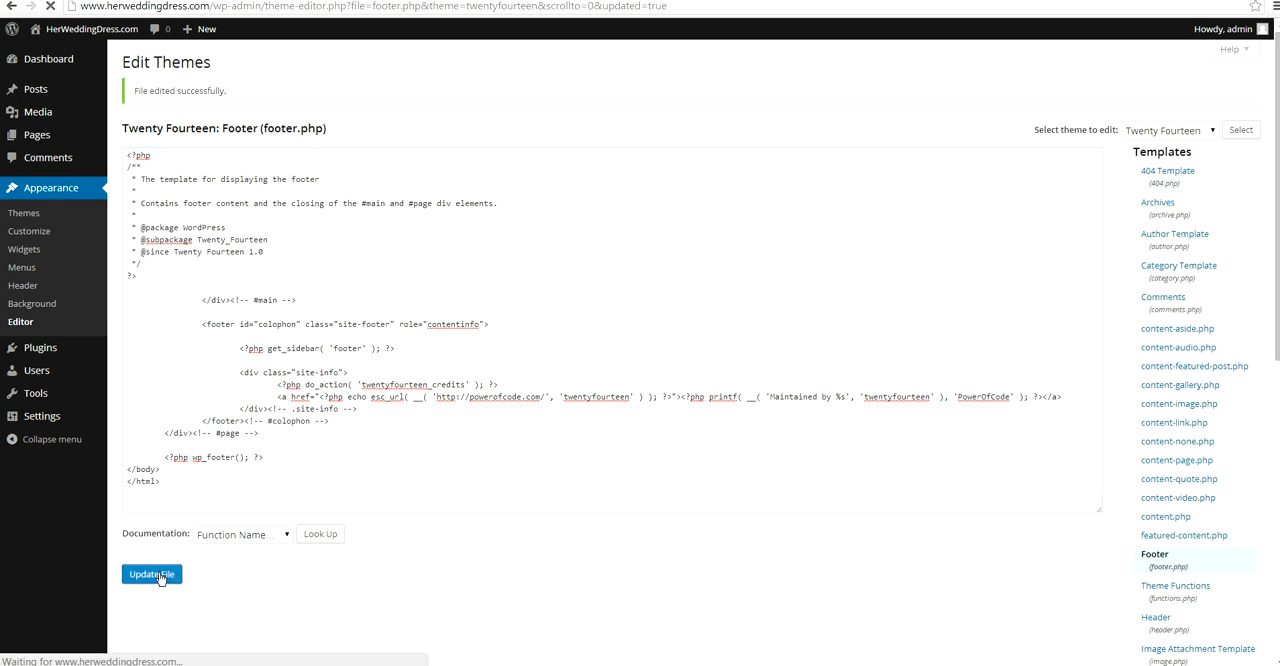
{"action": "left_click", "coordinate": [150, 574]}
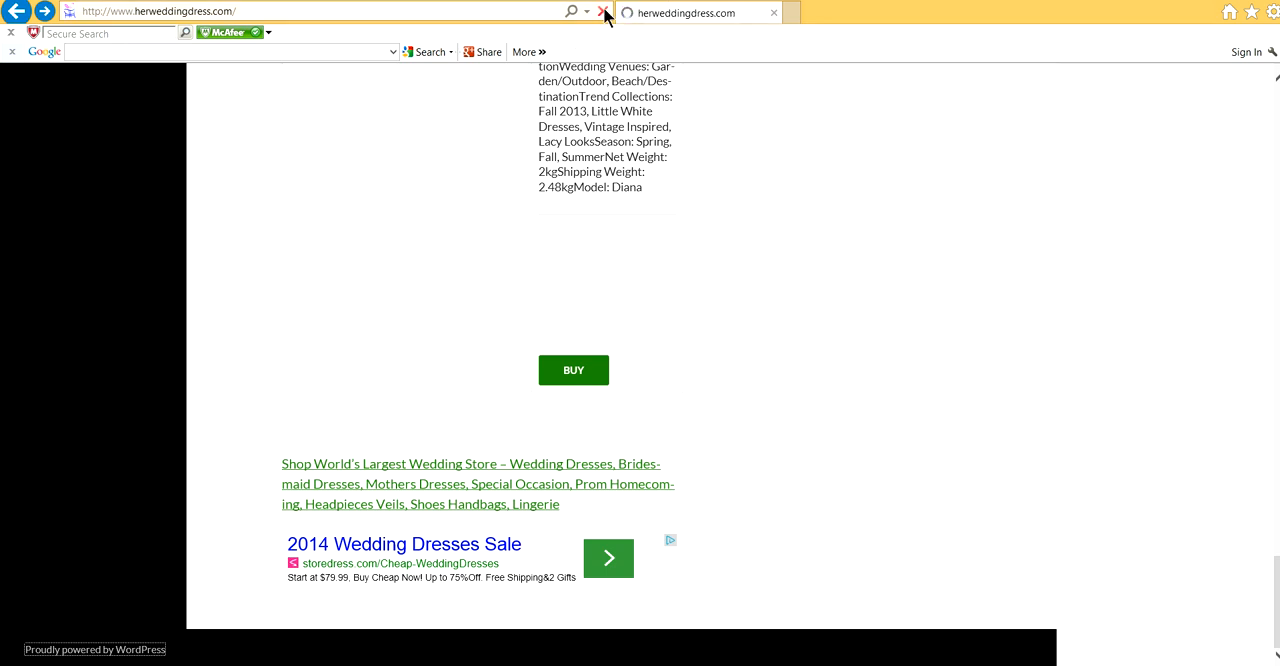
Reload the site, view the 'Maintained by PowerOfCode' footer and follow it to Power Of Code
{"action": "left_click", "coordinate": [600, 12]}
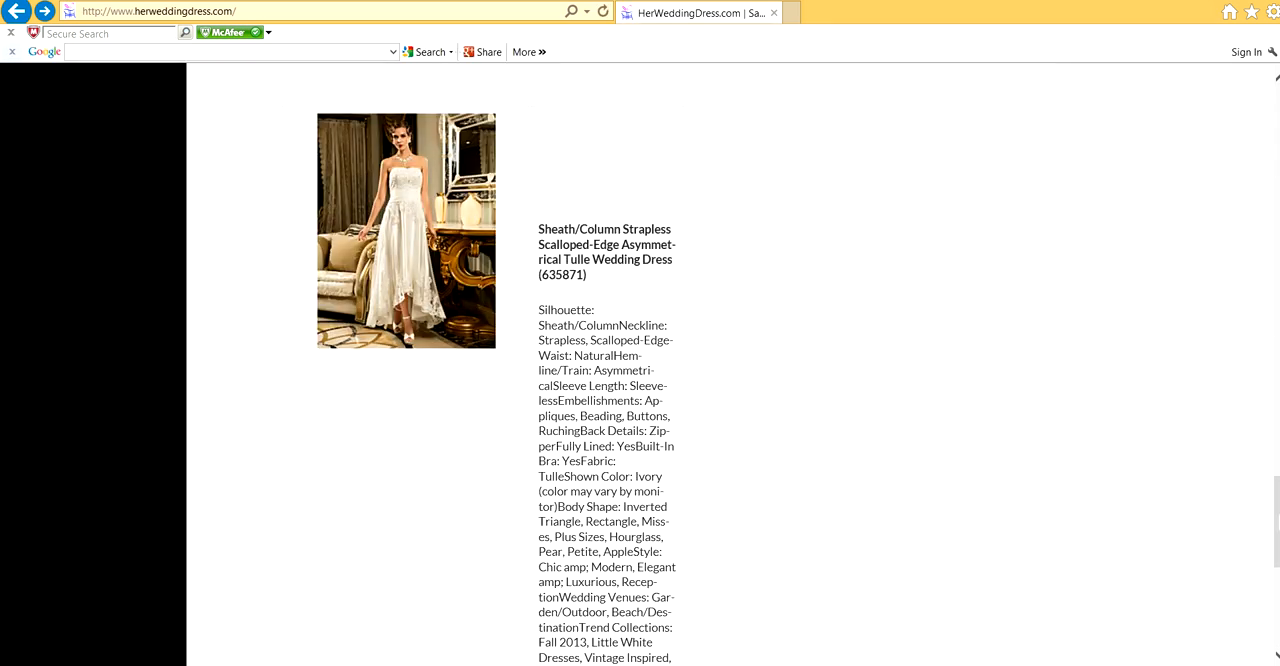
{"action": "scroll", "scroll_direction": "down", "scroll_amount": 3}
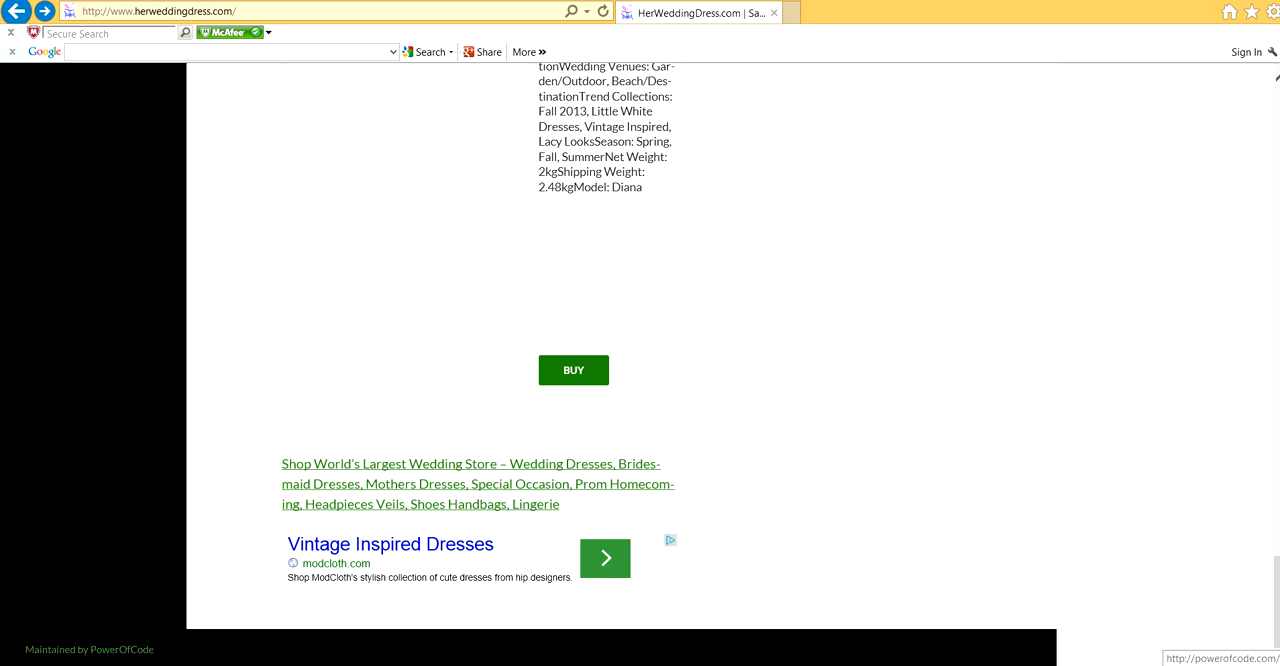
{"action": "left_click", "coordinate": [112, 648]}
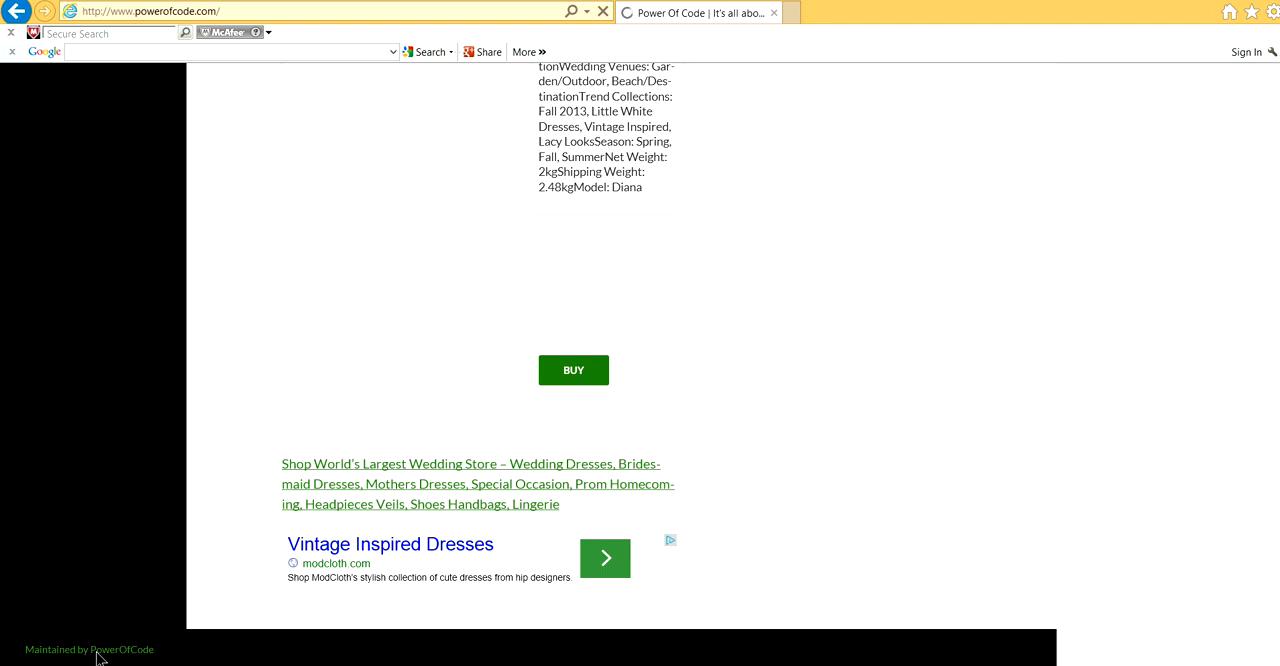
{"action": "scroll", "scroll_direction": "up", "scroll_amount": 3}
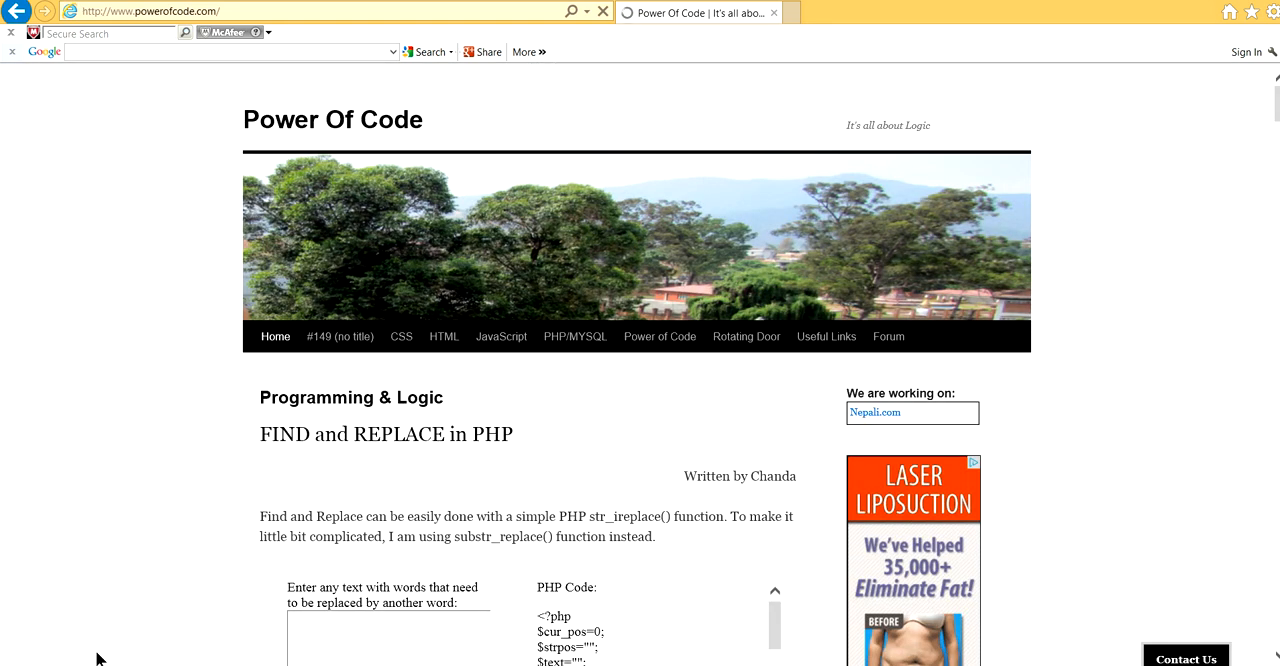
{"action": "left_click", "coordinate": [398, 630]}
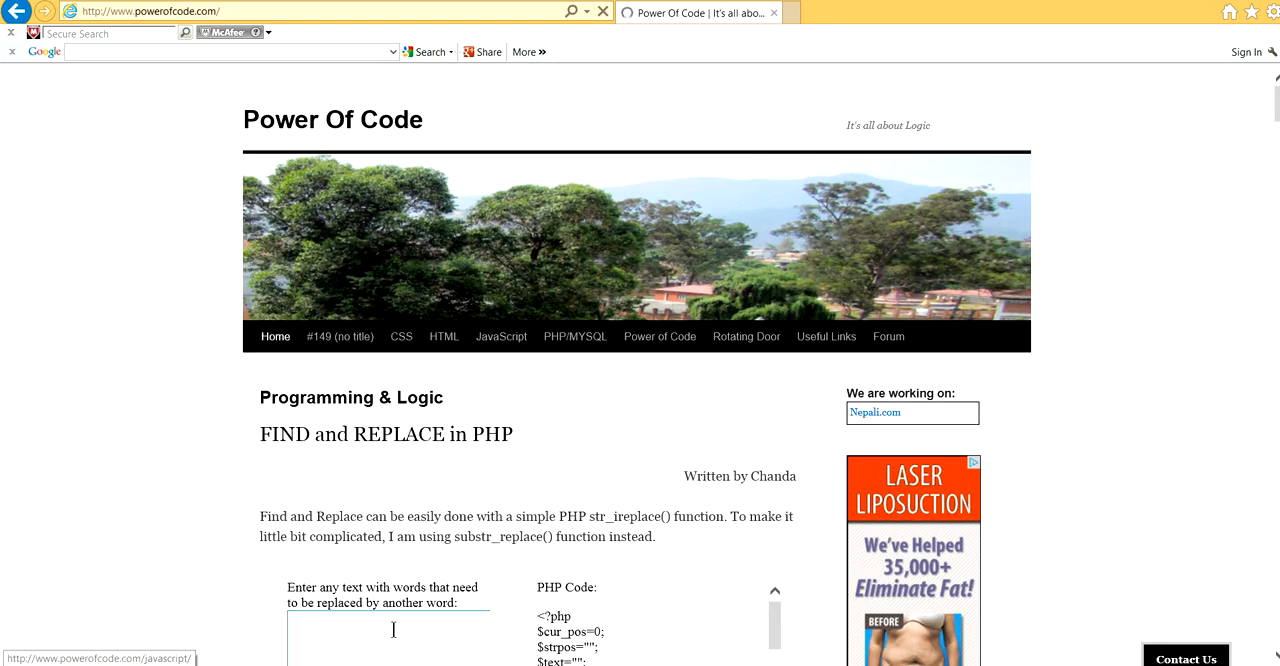